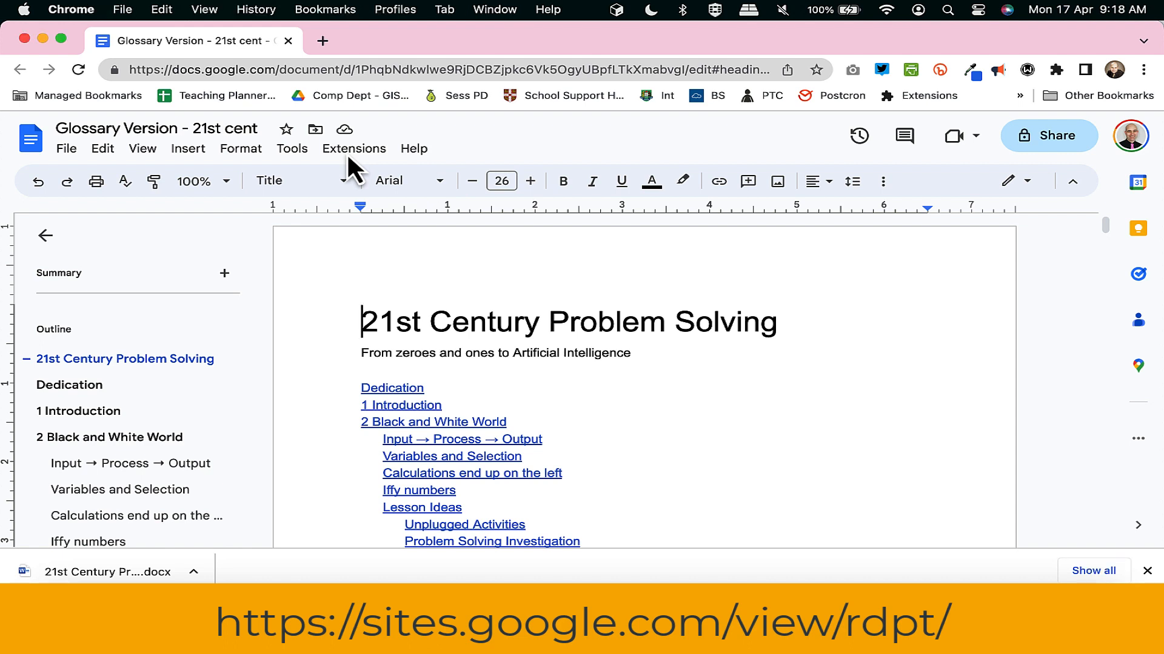
- Open the RDPT Google Sites page in a new tab and scroll to the Open The Beta link
{"action": "left_click", "coordinate": [354, 148]}
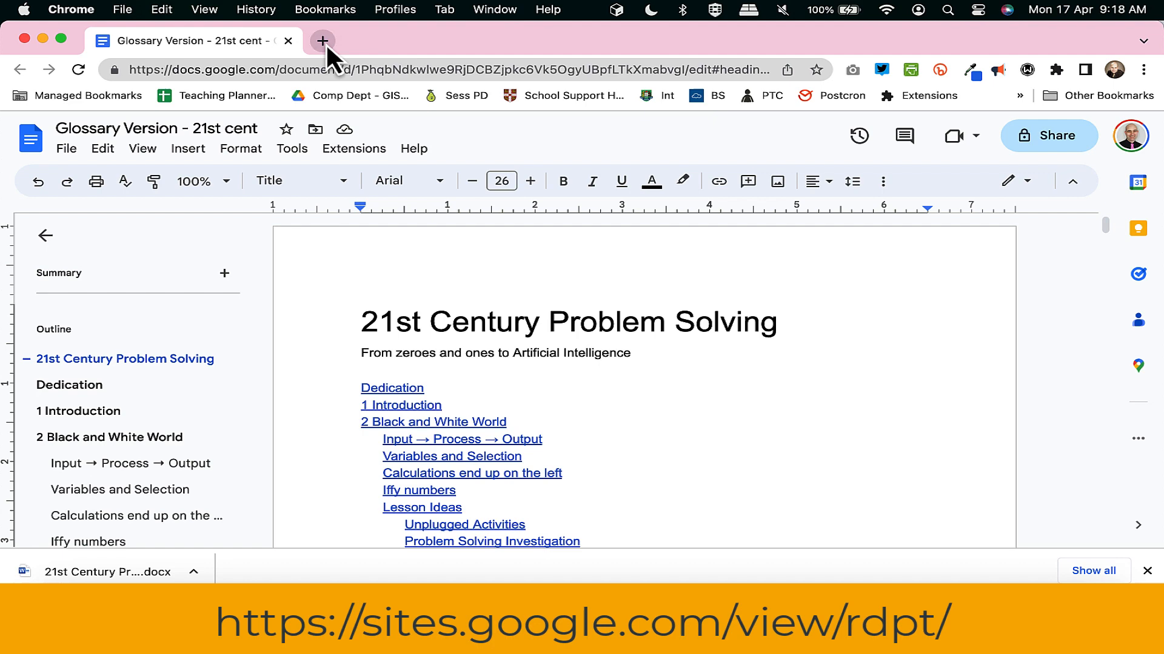
{"action": "left_click", "coordinate": [321, 41]}
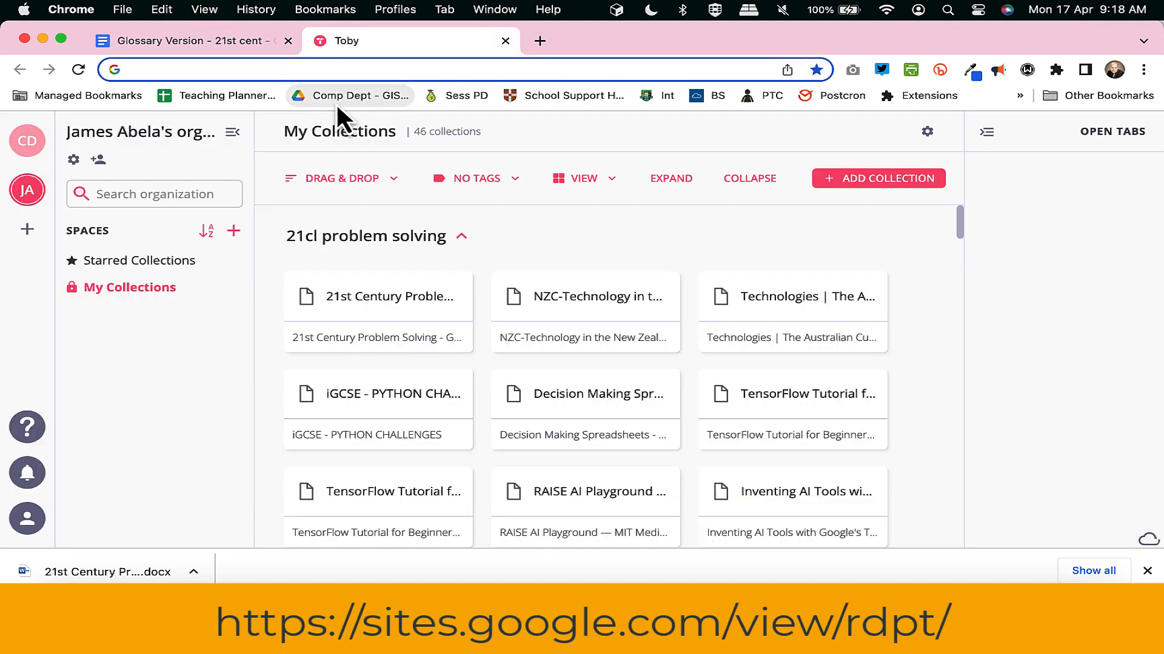
{"action": "type", "text": "rd"}
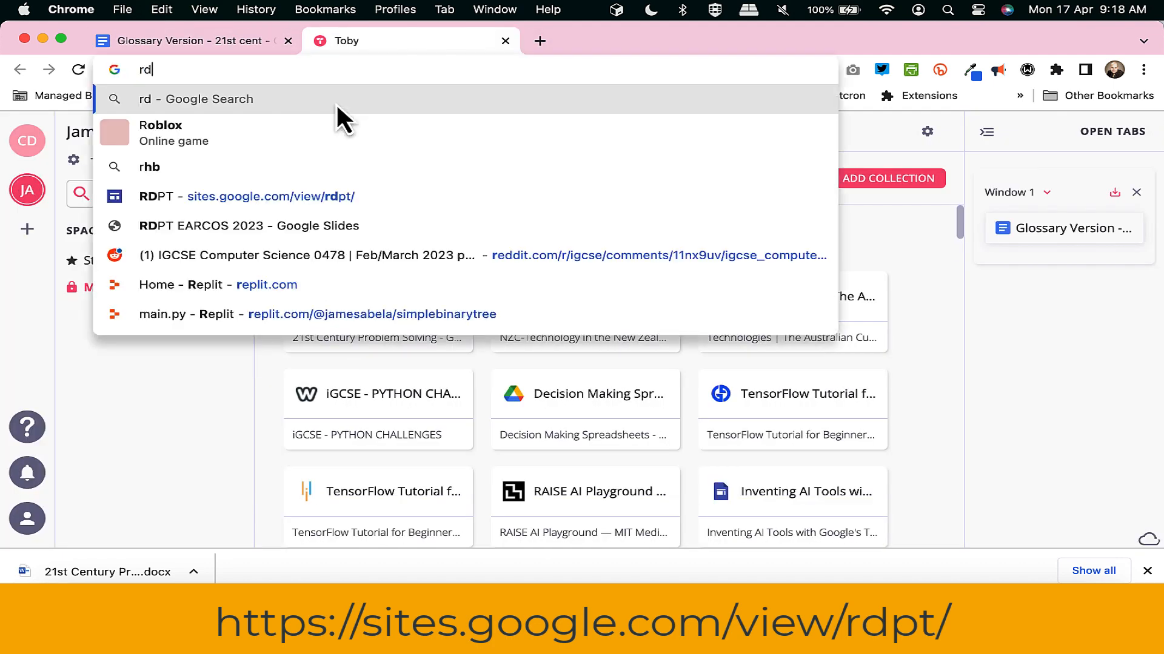
{"action": "left_click", "coordinate": [269, 196]}
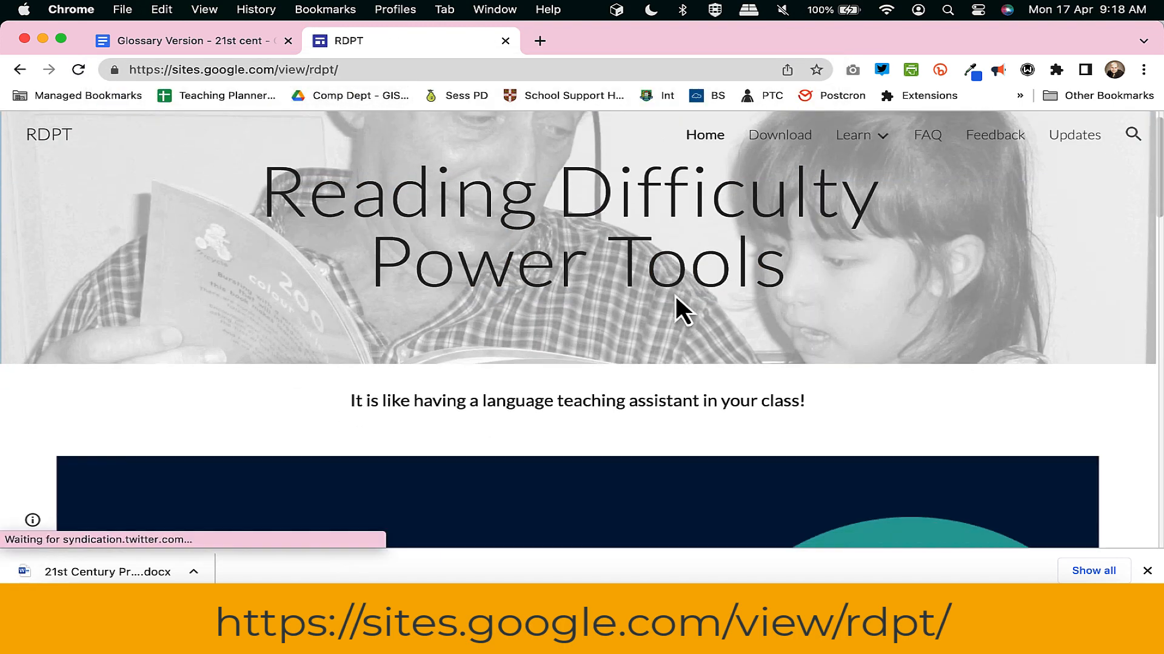
{"action": "scroll", "scroll_direction": "down", "scroll_amount": 3}
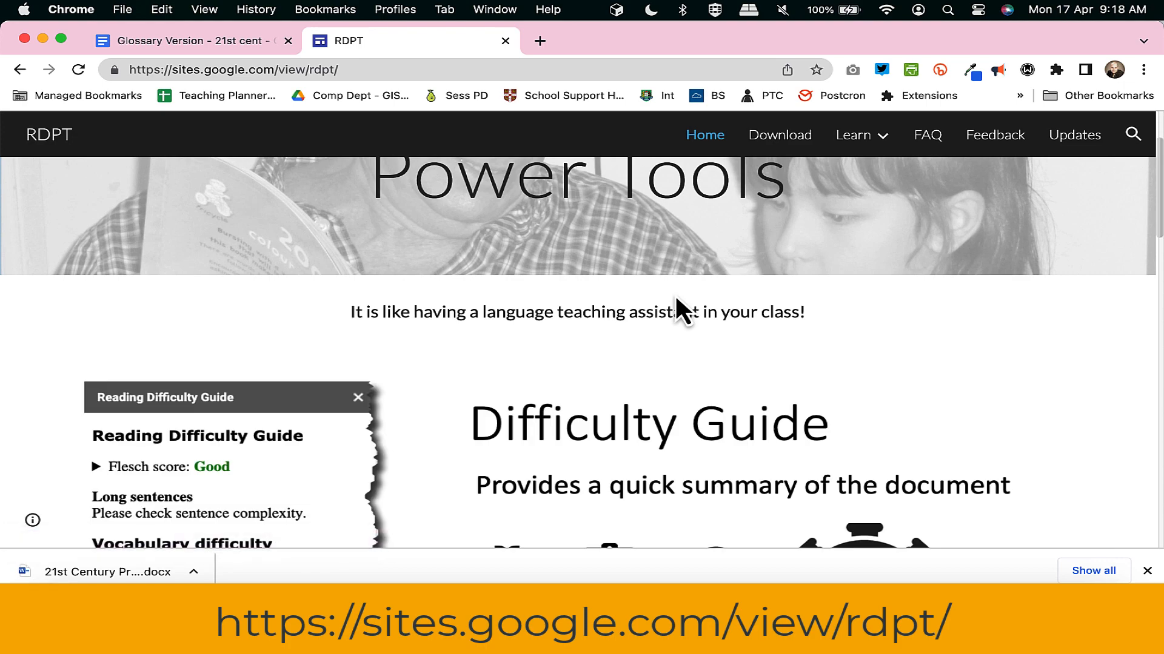
{"action": "scroll", "scroll_direction": "down", "scroll_amount": 3}
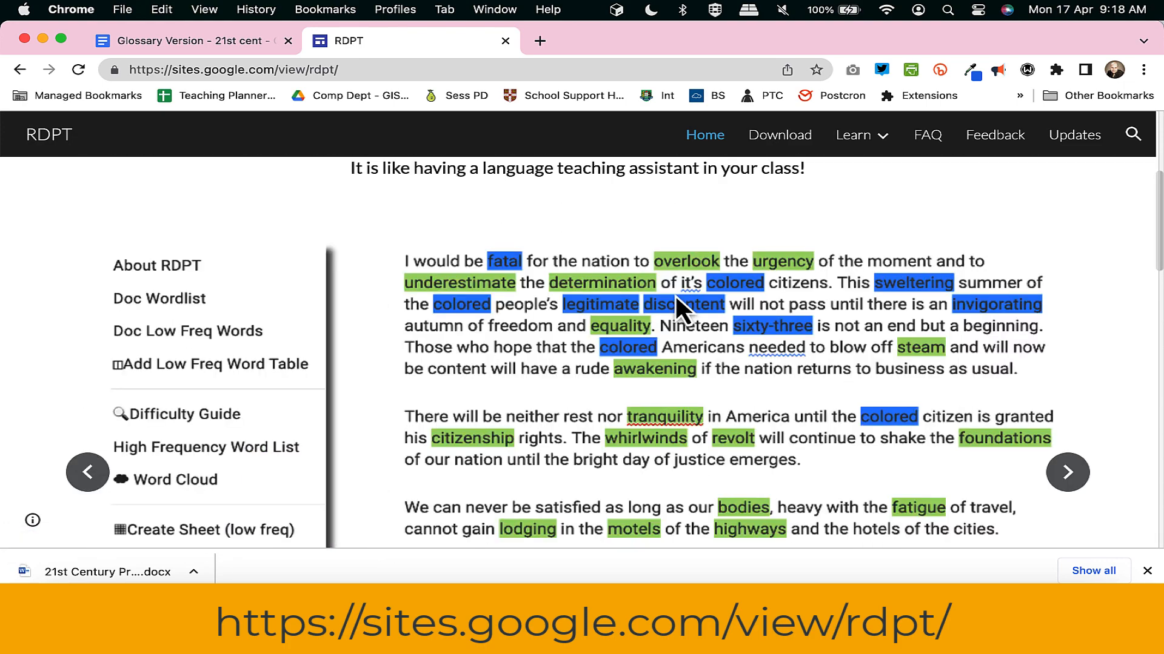
{"action": "scroll", "scroll_direction": "down", "scroll_amount": 3}
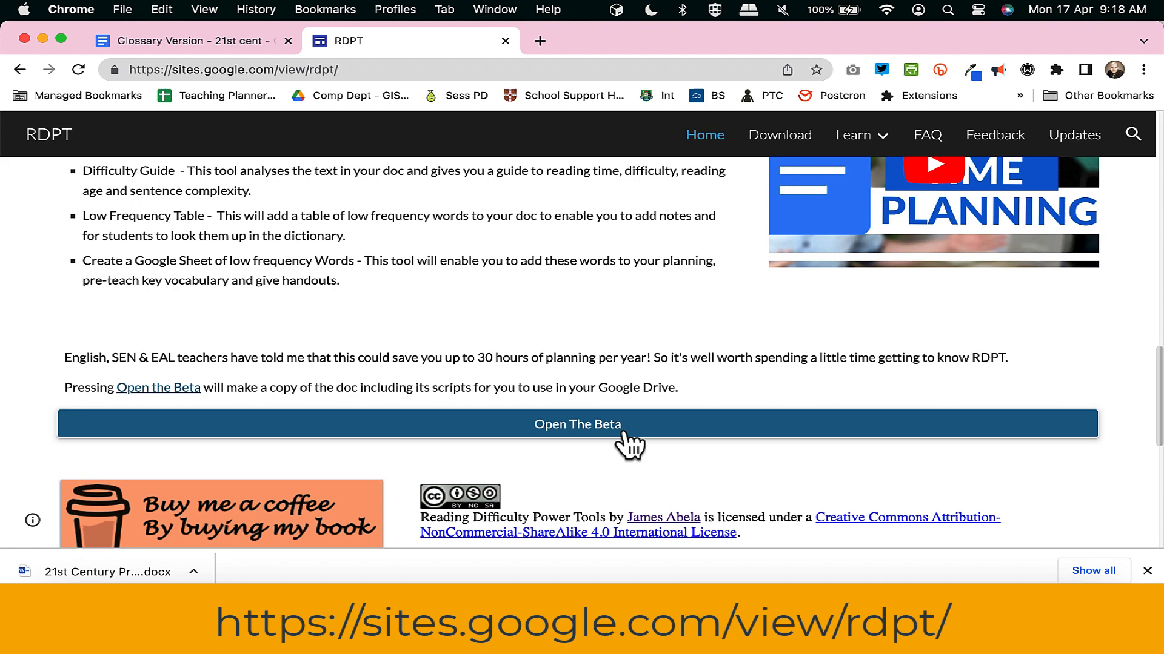
- Use Open The Beta and Make a copy to create the scripted RDPT document copy
{"action": "left_click", "coordinate": [577, 424]}
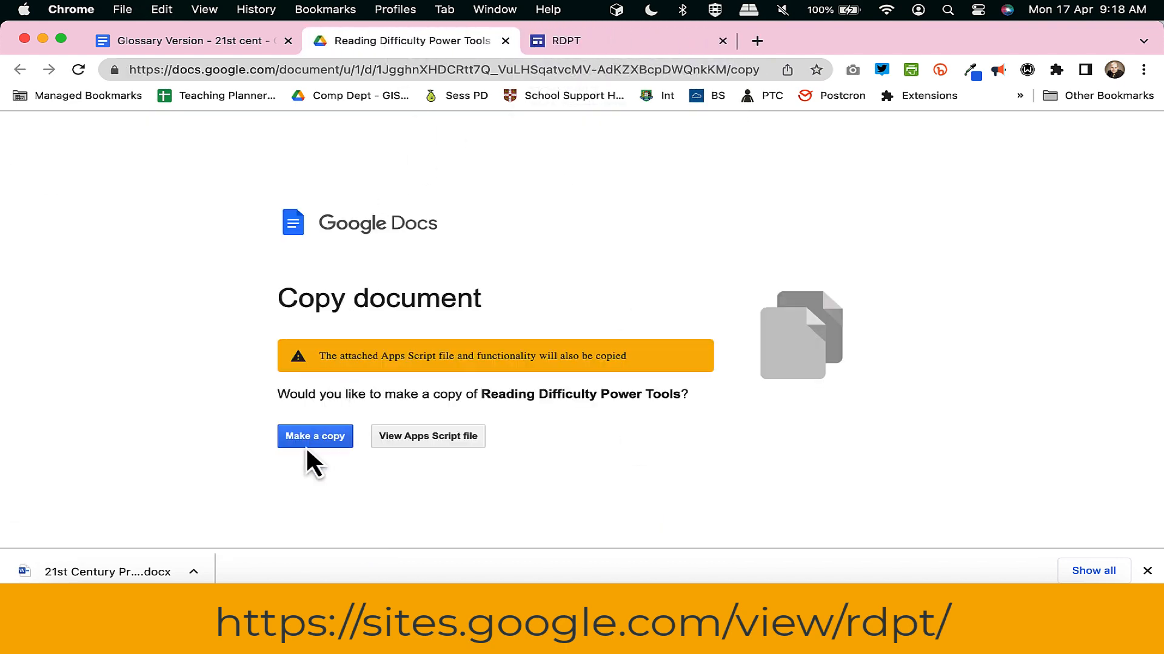
{"action": "left_click", "coordinate": [314, 437]}
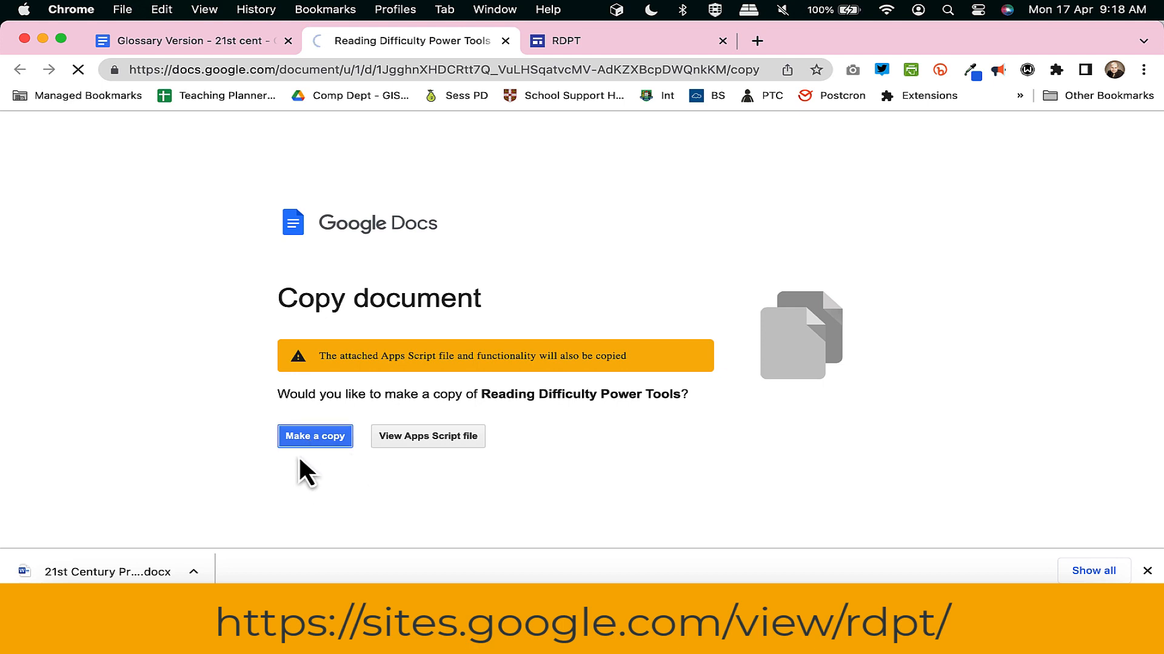
{"action": "mouse_move", "coordinate": [518, 282]}
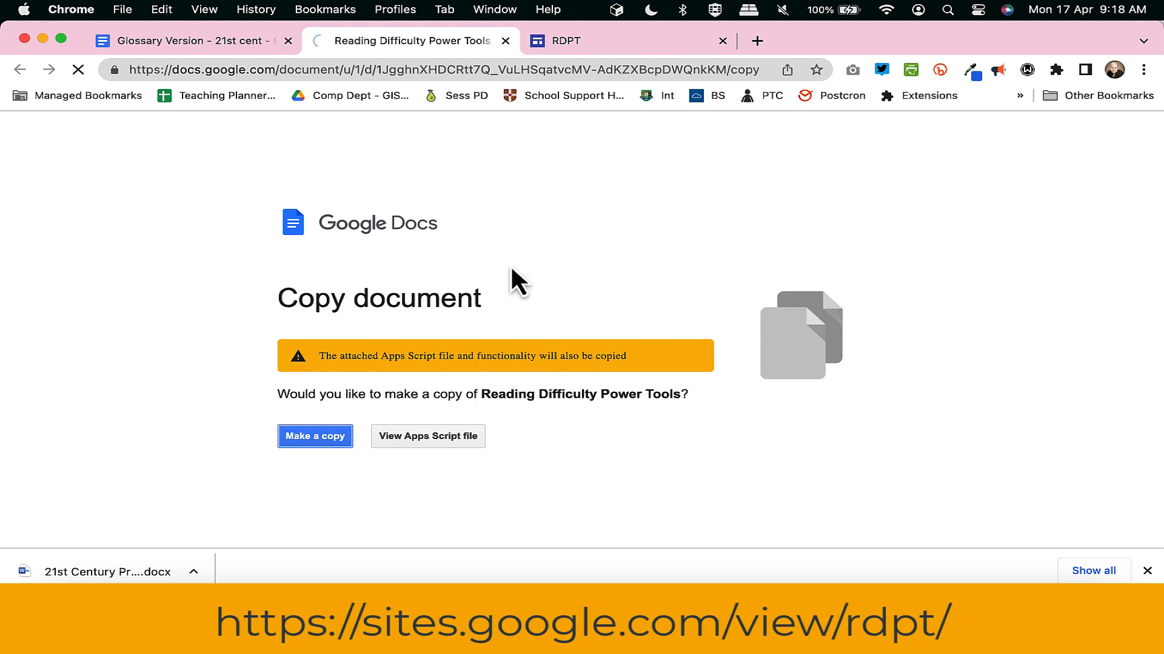
{"action": "mouse_move", "coordinate": [567, 210]}
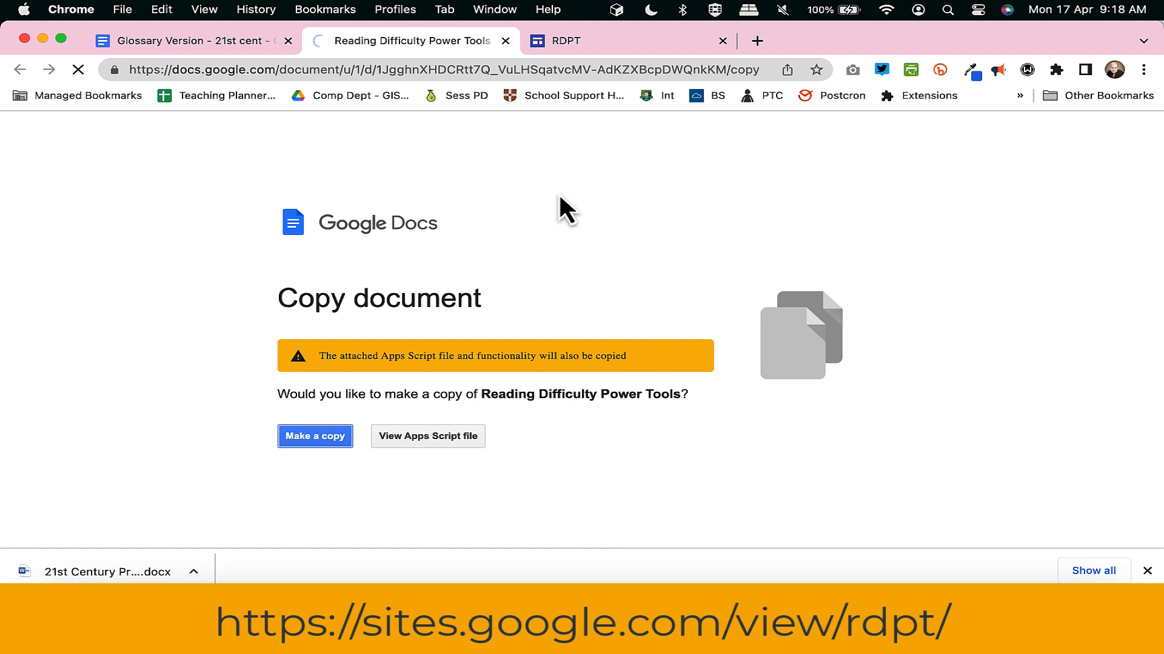
{"action": "left_click", "coordinate": [315, 435]}
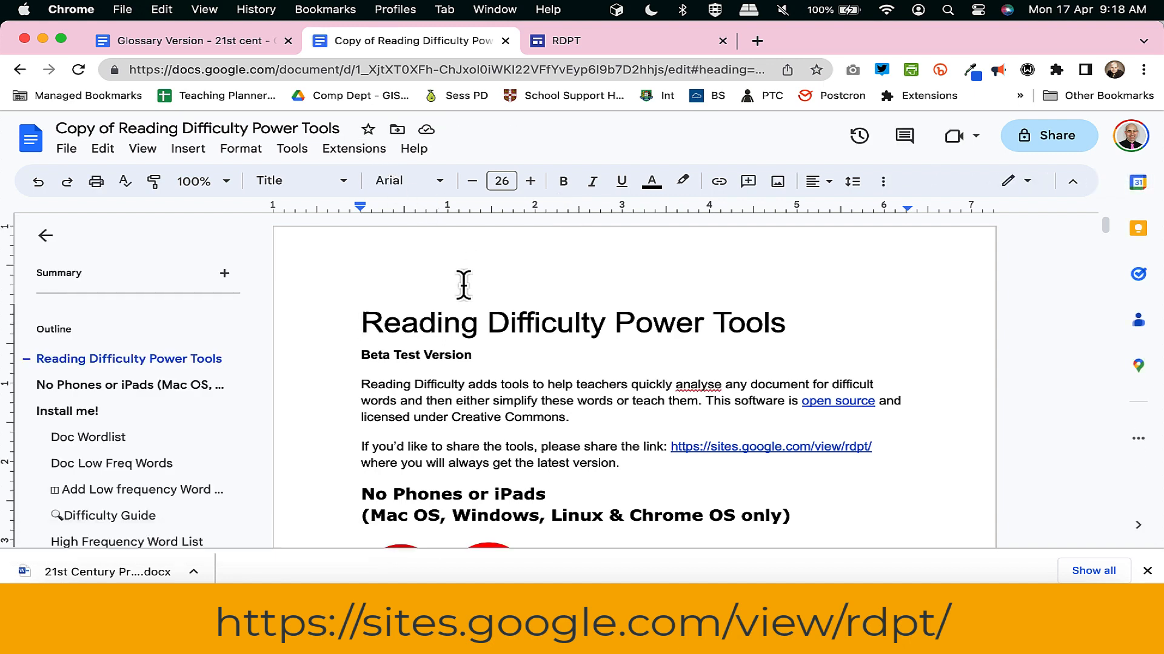
- Run a Reading Power Tools script in the copy, triggering the Authorization Required prompt
{"action": "scroll", "scroll_direction": "down", "scroll_amount": 3}
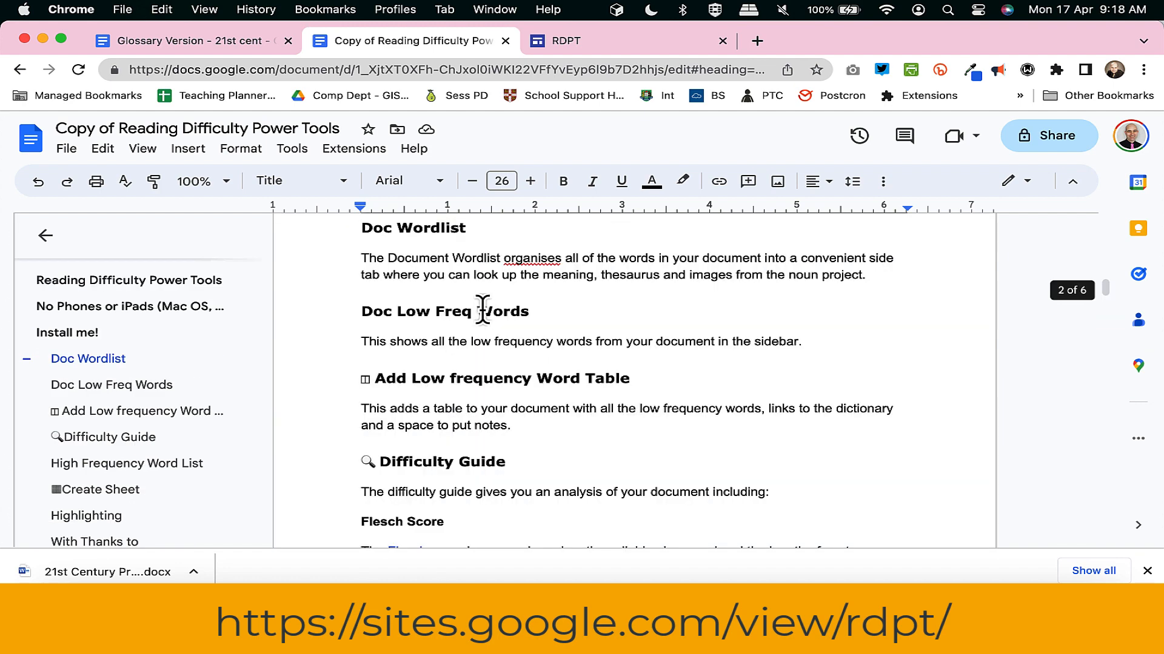
{"action": "left_click", "coordinate": [354, 148]}
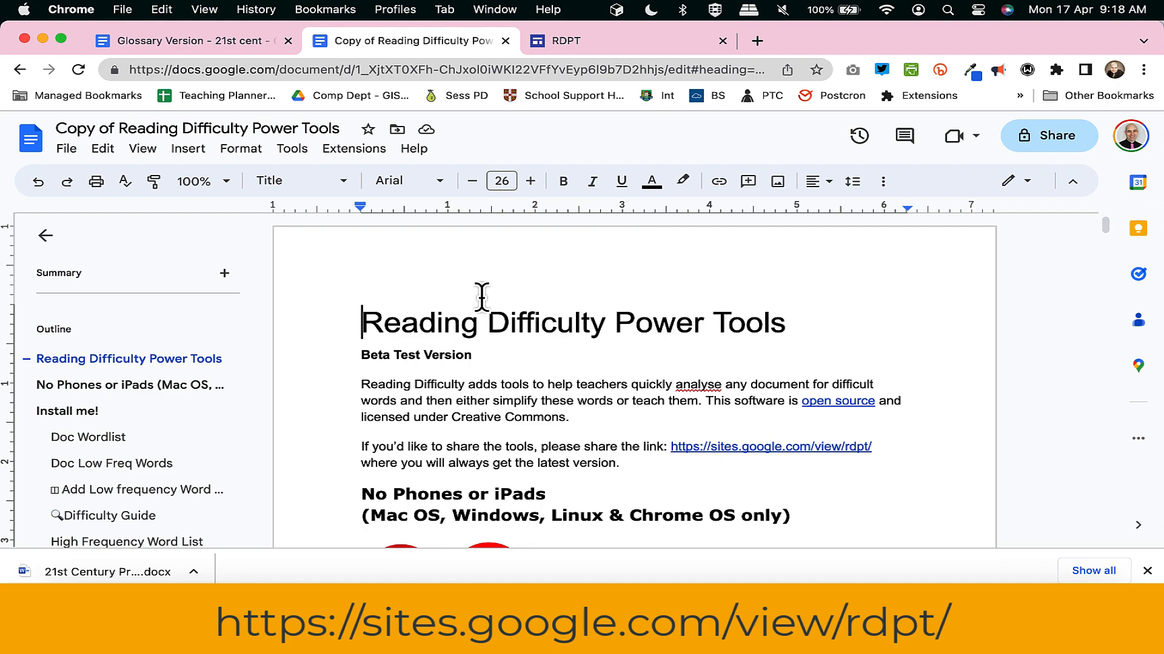
{"action": "scroll", "scroll_direction": "down", "scroll_amount": 3}
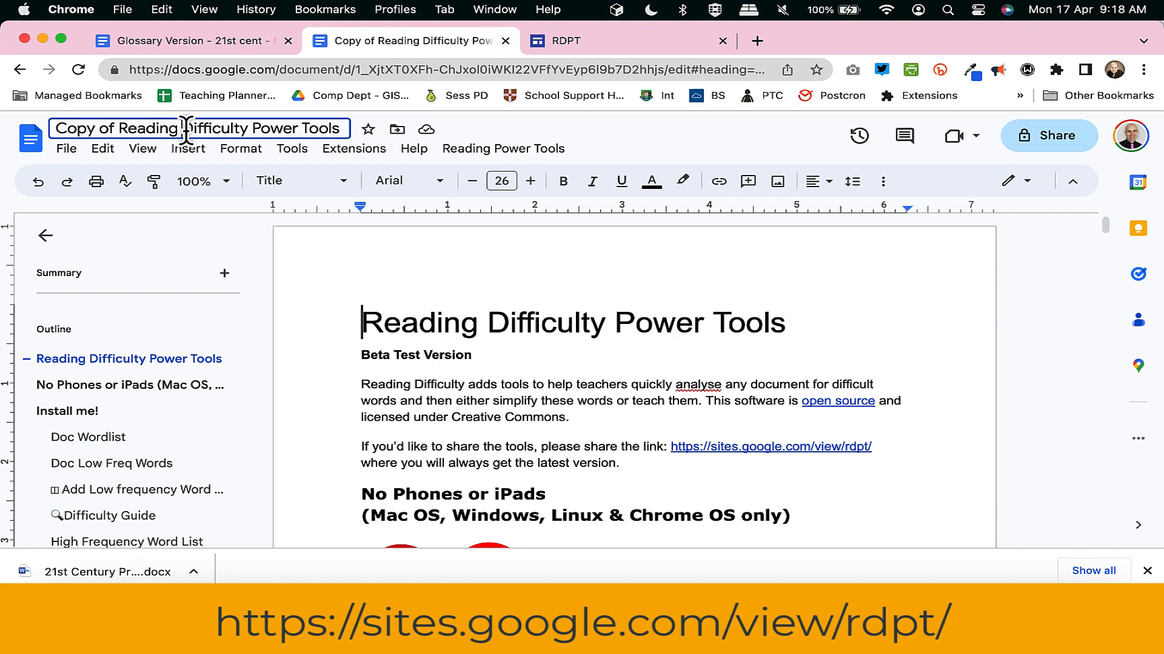
{"action": "left_click", "coordinate": [465, 305]}
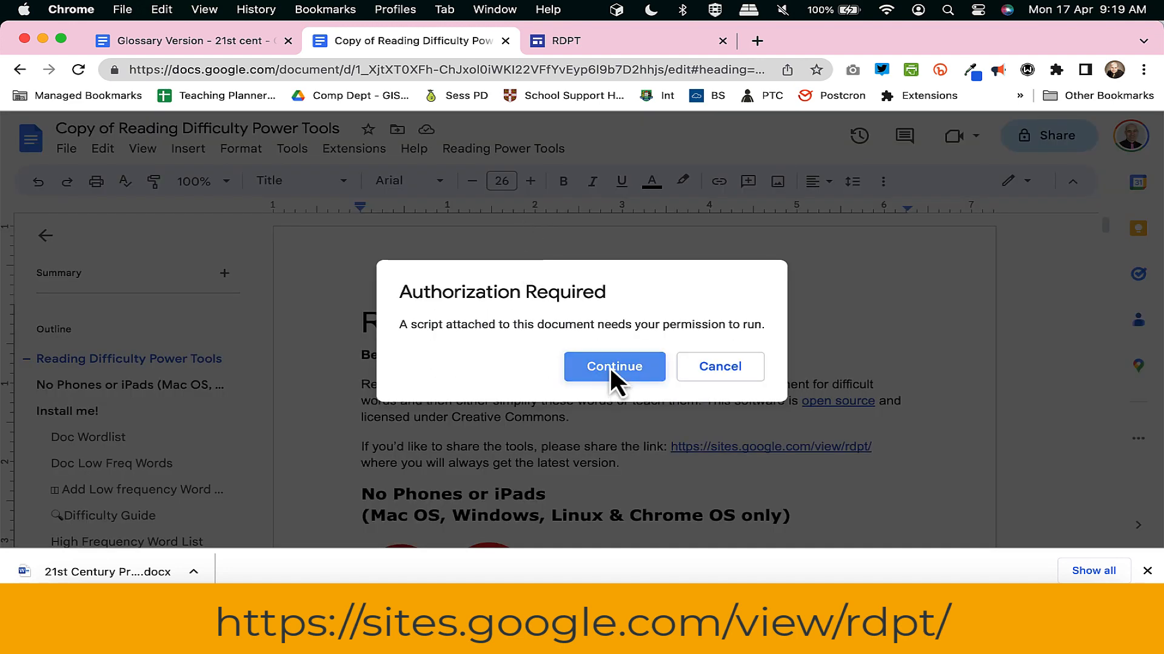
- Sign in, proceed past the unverified-app warning and allow the add-on's permissions
{"action": "left_click", "coordinate": [613, 366]}
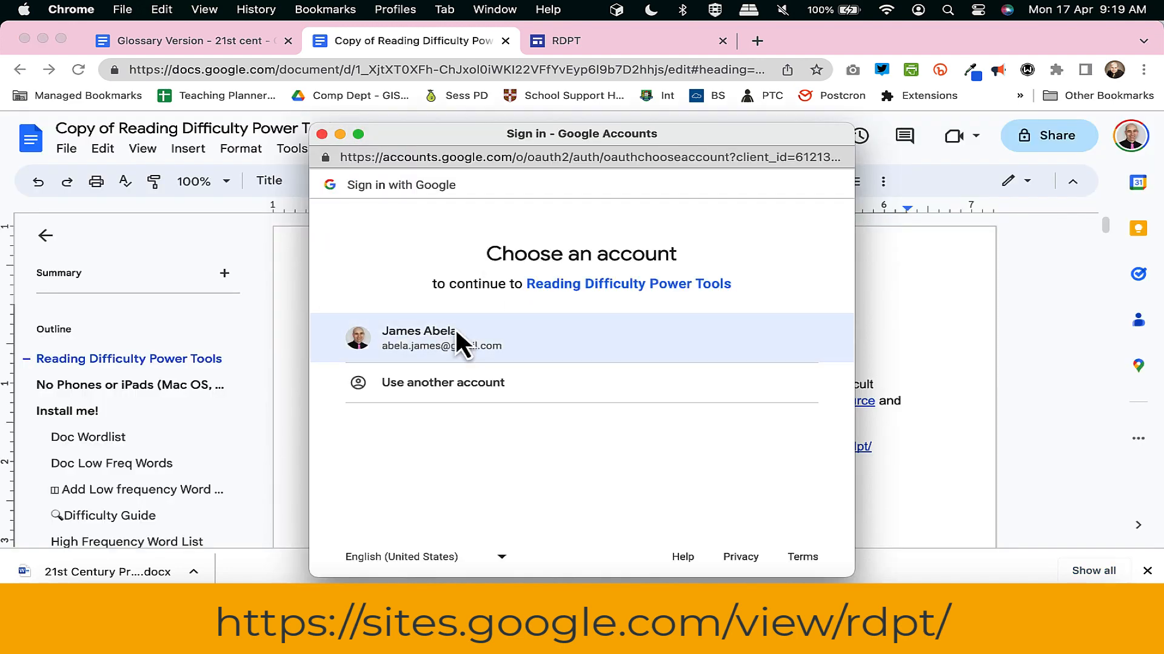
{"action": "left_click", "coordinate": [440, 338]}
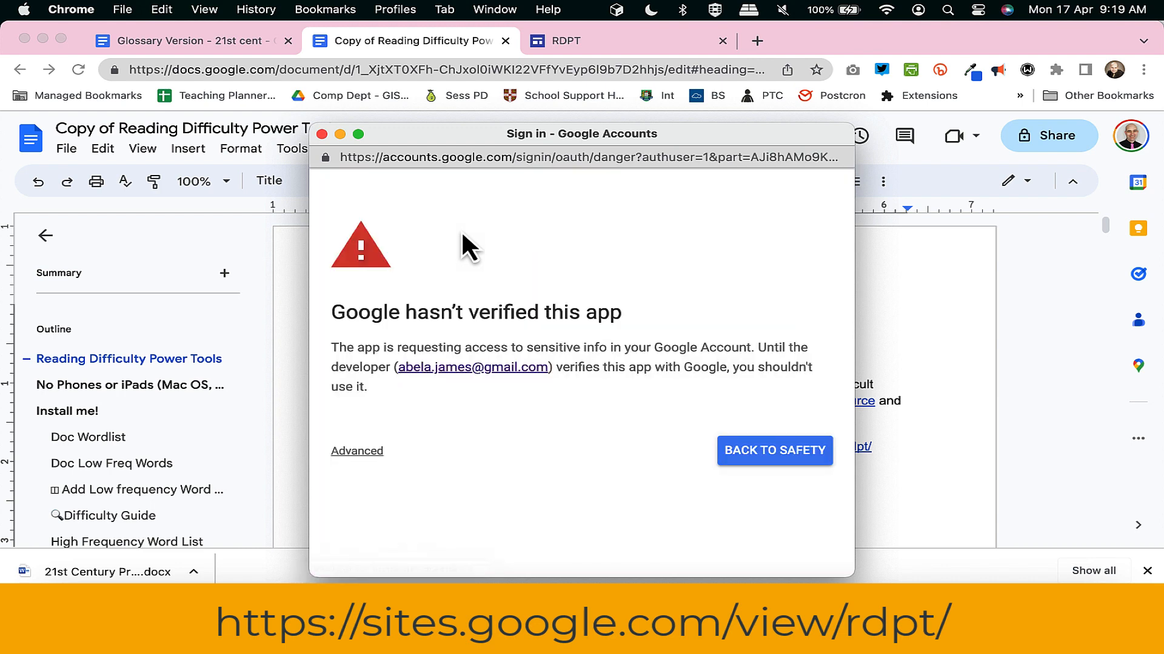
{"action": "left_click", "coordinate": [356, 451]}
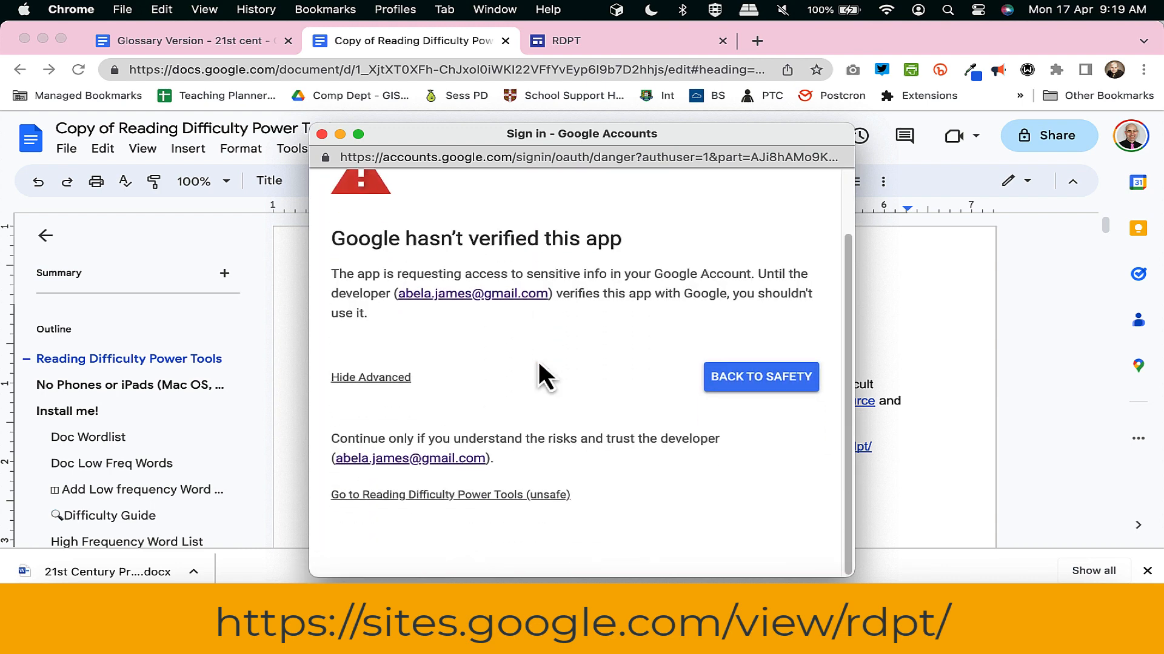
{"action": "mouse_move", "coordinate": [421, 512]}
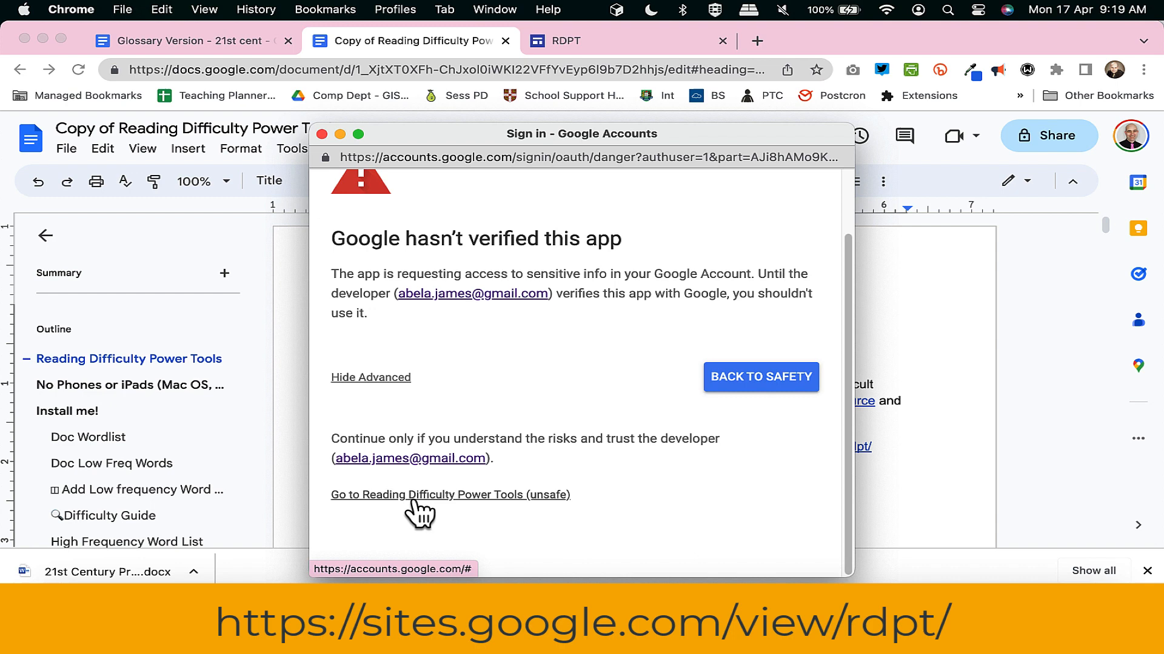
{"action": "left_click", "coordinate": [449, 494]}
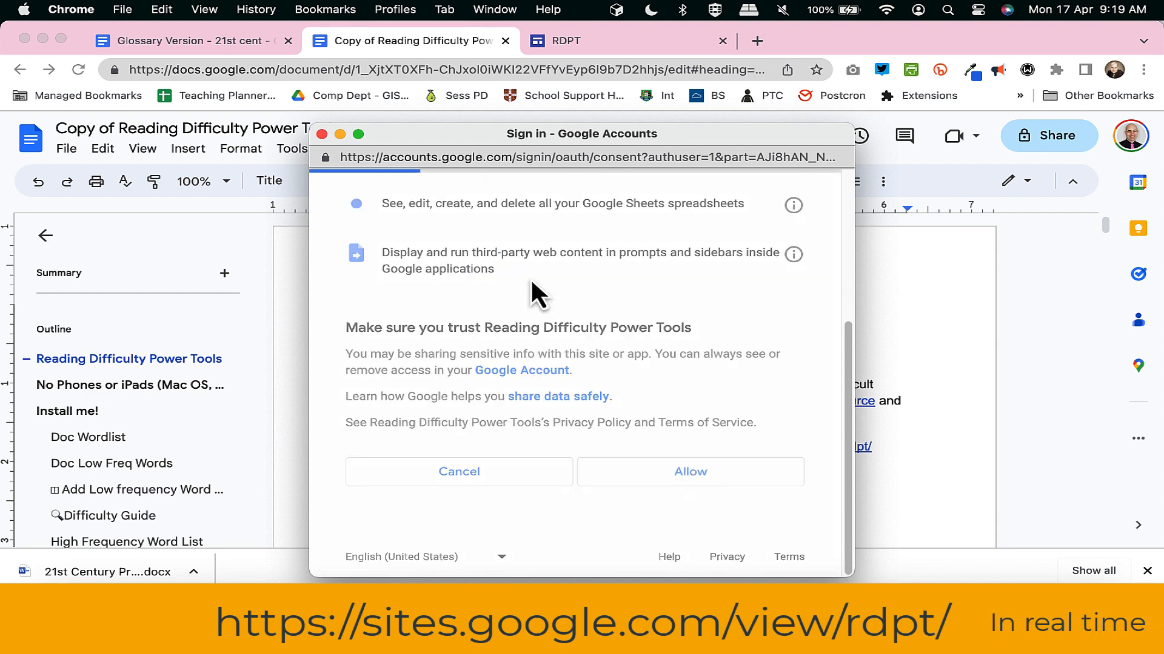
{"action": "left_click", "coordinate": [688, 472]}
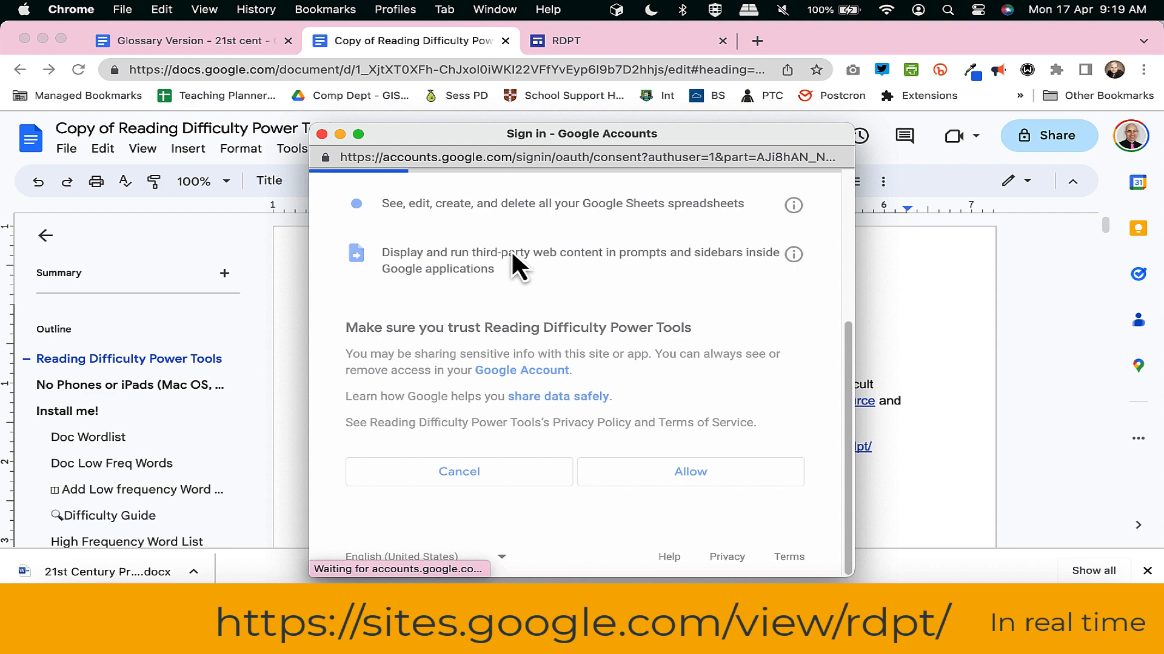
{"action": "left_click", "coordinate": [690, 472]}
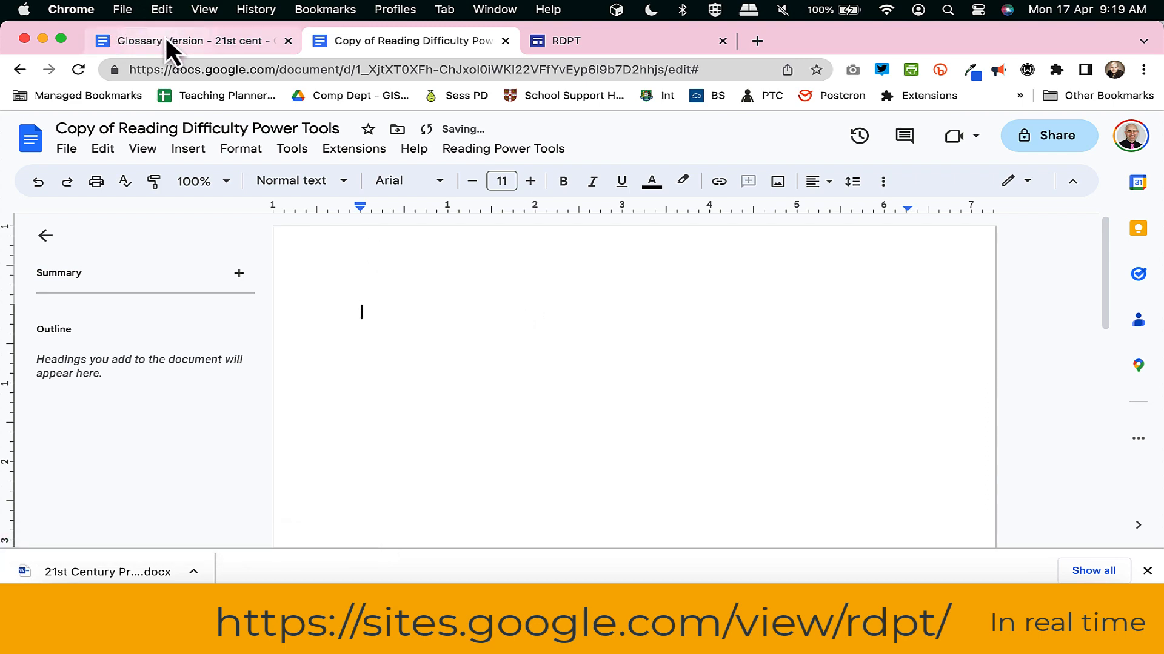
- Copy the whole Glossary Version book and paste it into the copied document
{"action": "left_click", "coordinate": [186, 41]}
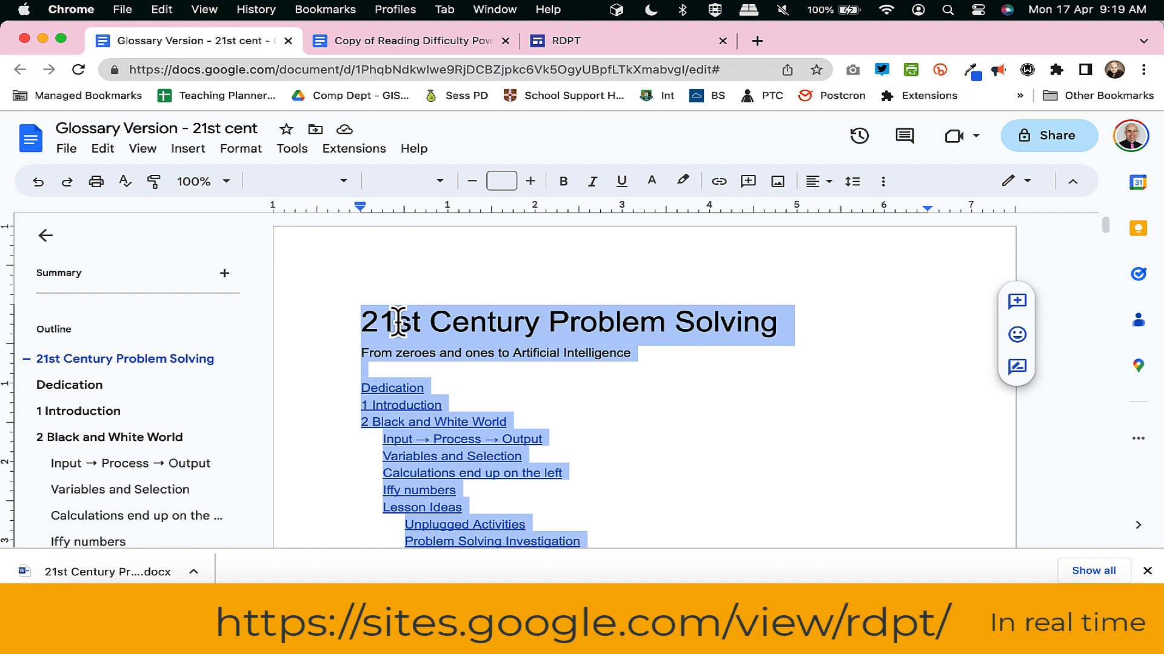
{"action": "left_click", "coordinate": [408, 42]}
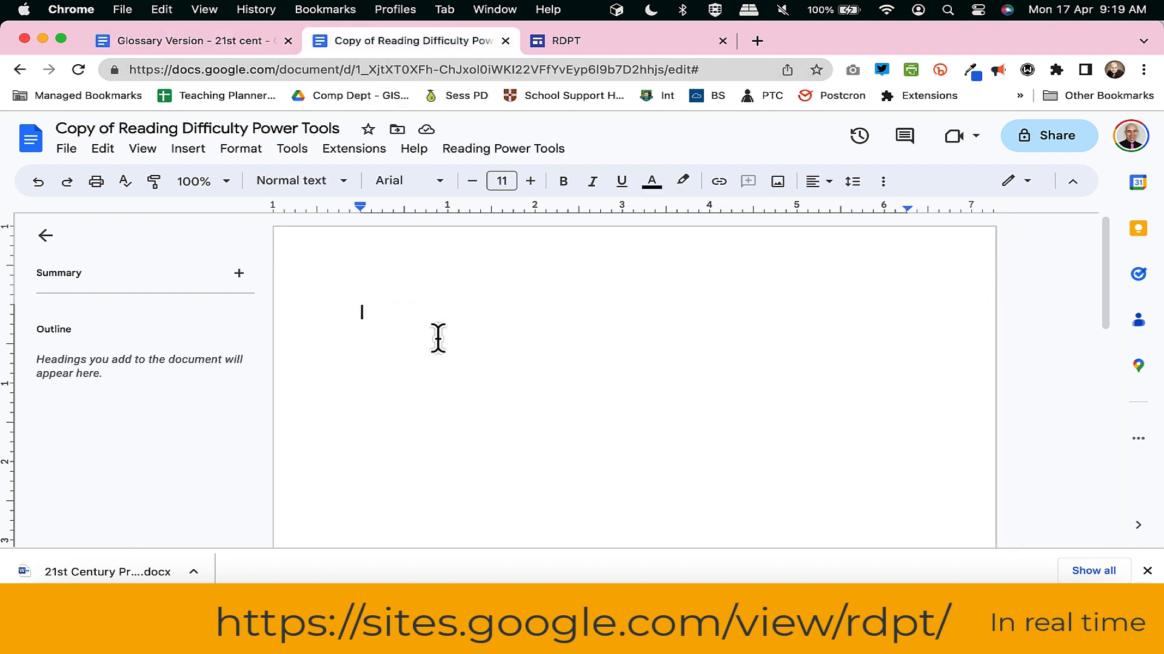
{"action": "mouse_move", "coordinate": [545, 289]}
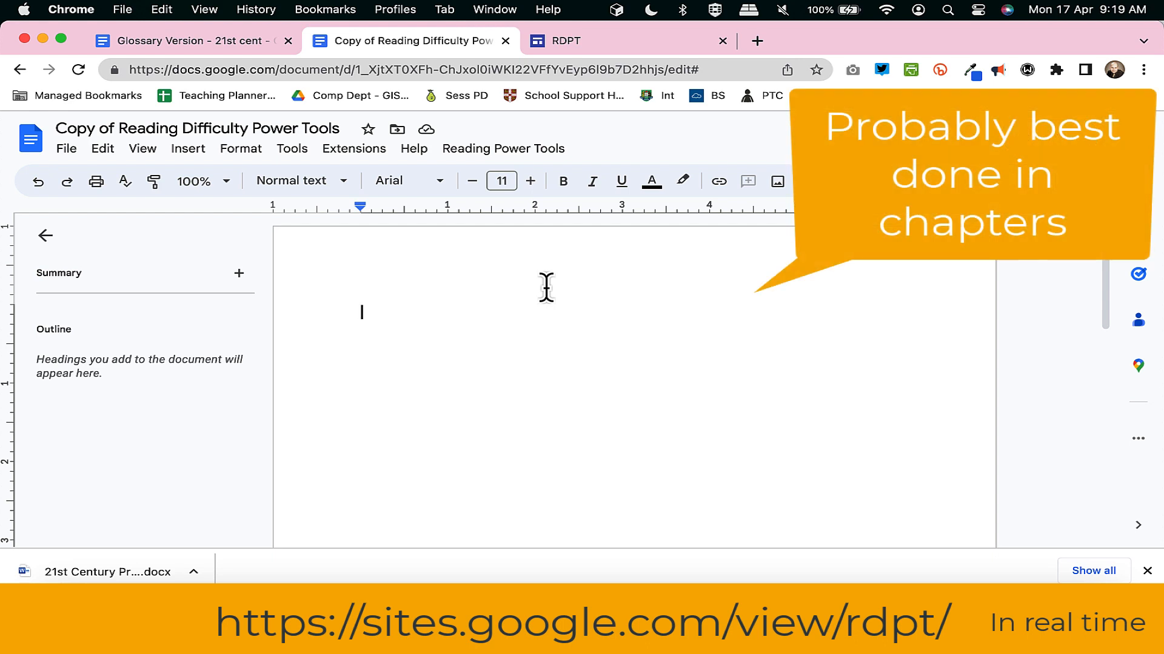
{"action": "mouse_move", "coordinate": [676, 271]}
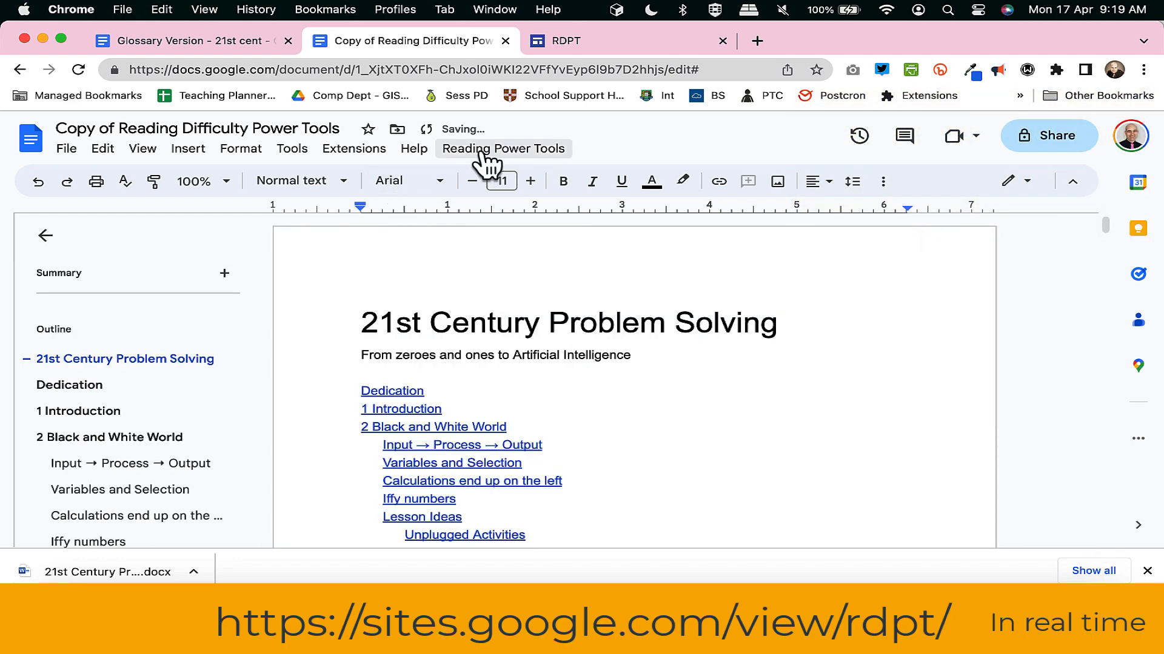
- Run Create Sheet (low freq) and open the generated Google Sheet of words
{"action": "left_click", "coordinate": [502, 148]}
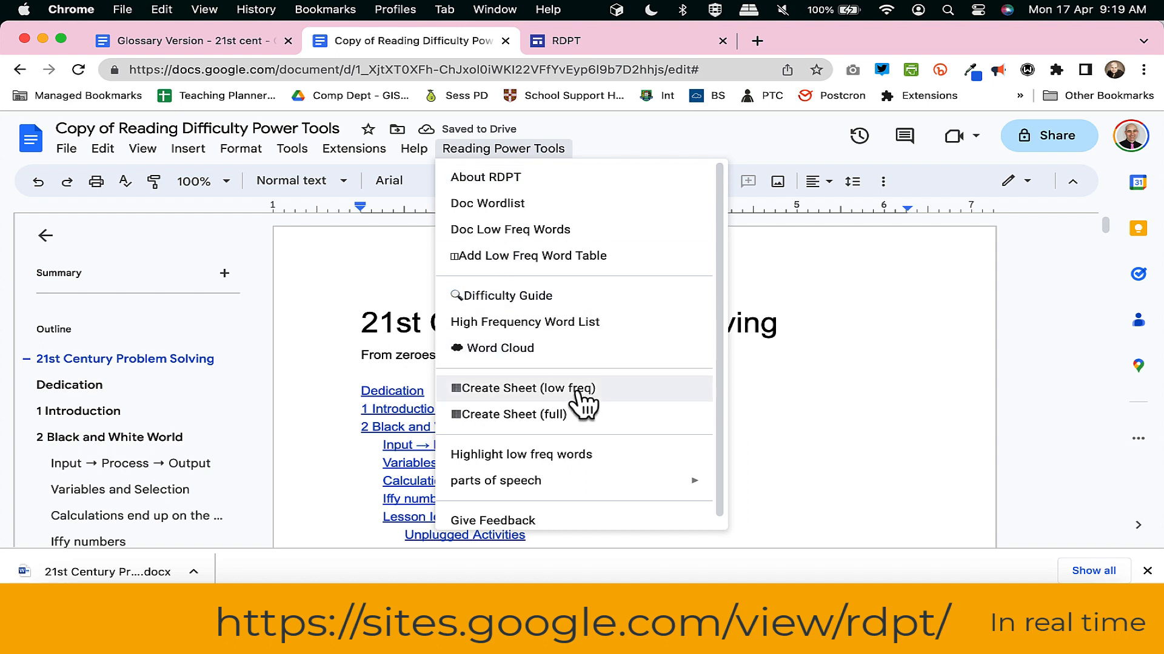
{"action": "left_click", "coordinate": [525, 388]}
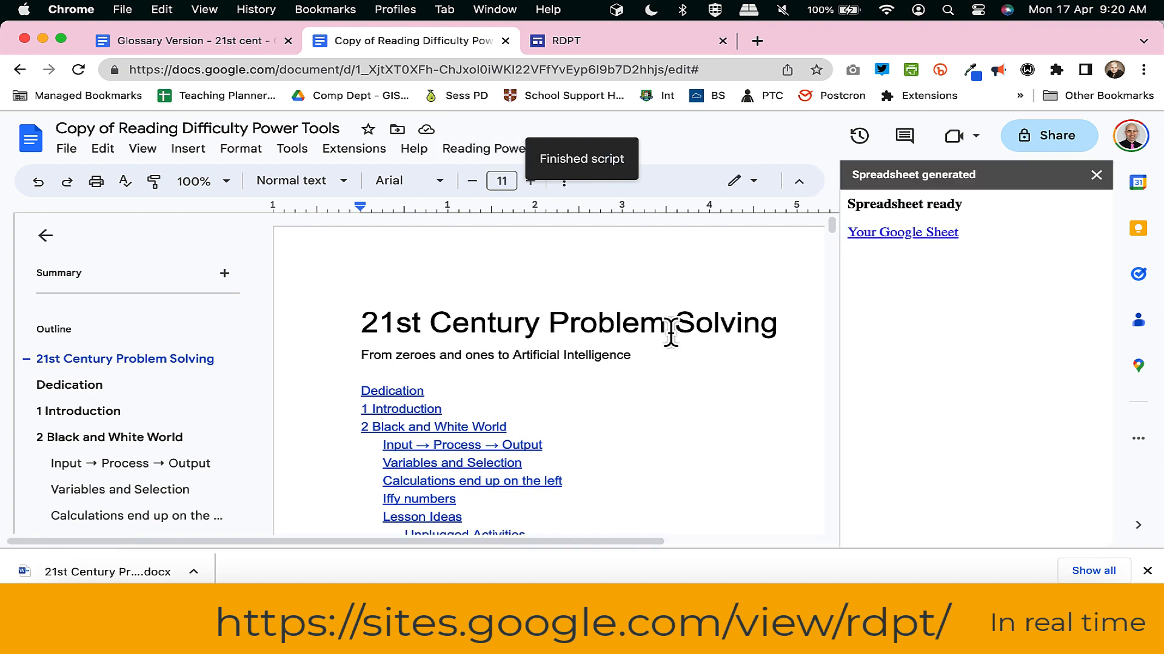
{"action": "mouse_move", "coordinate": [608, 364]}
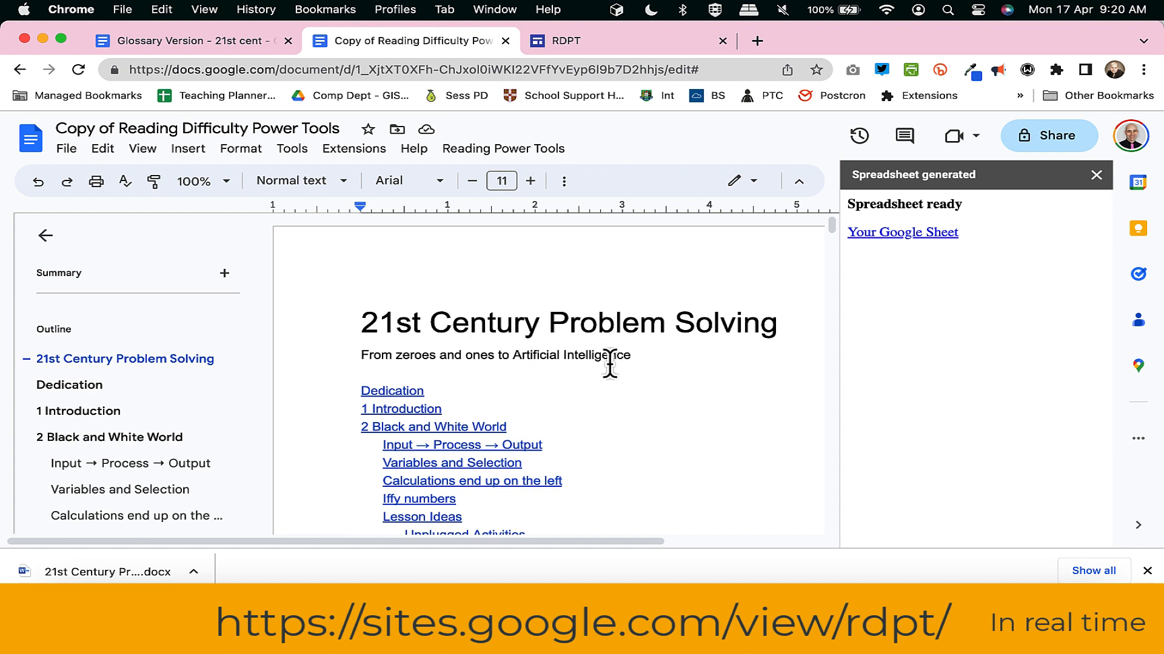
{"action": "mouse_move", "coordinate": [953, 341]}
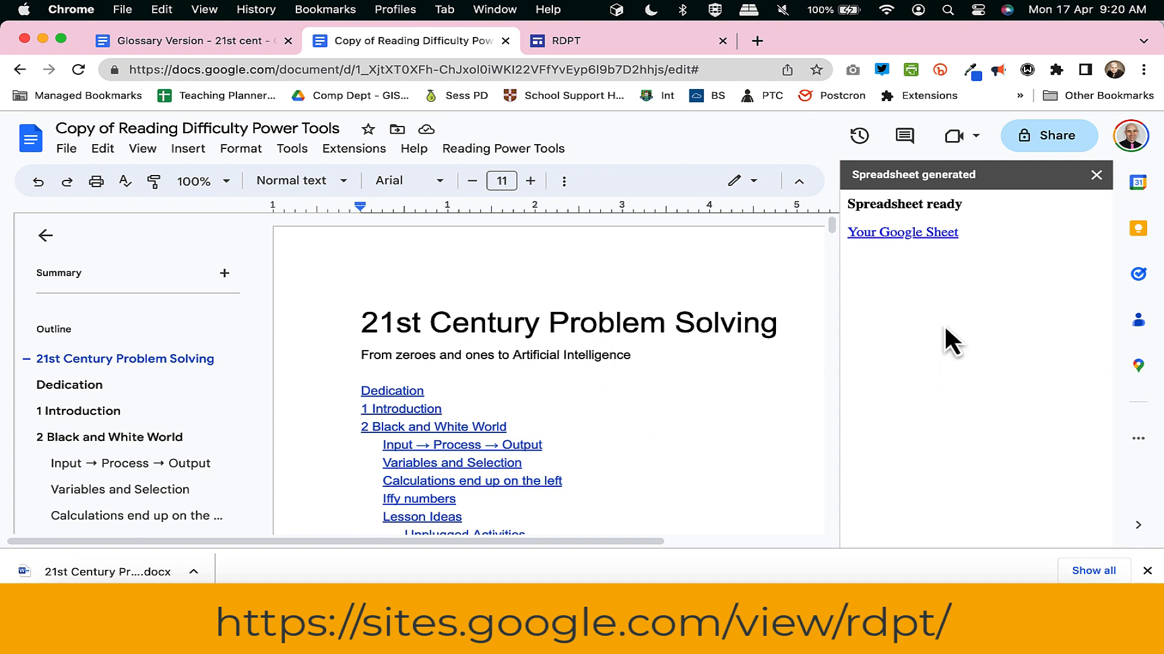
{"action": "left_click", "coordinate": [902, 233]}
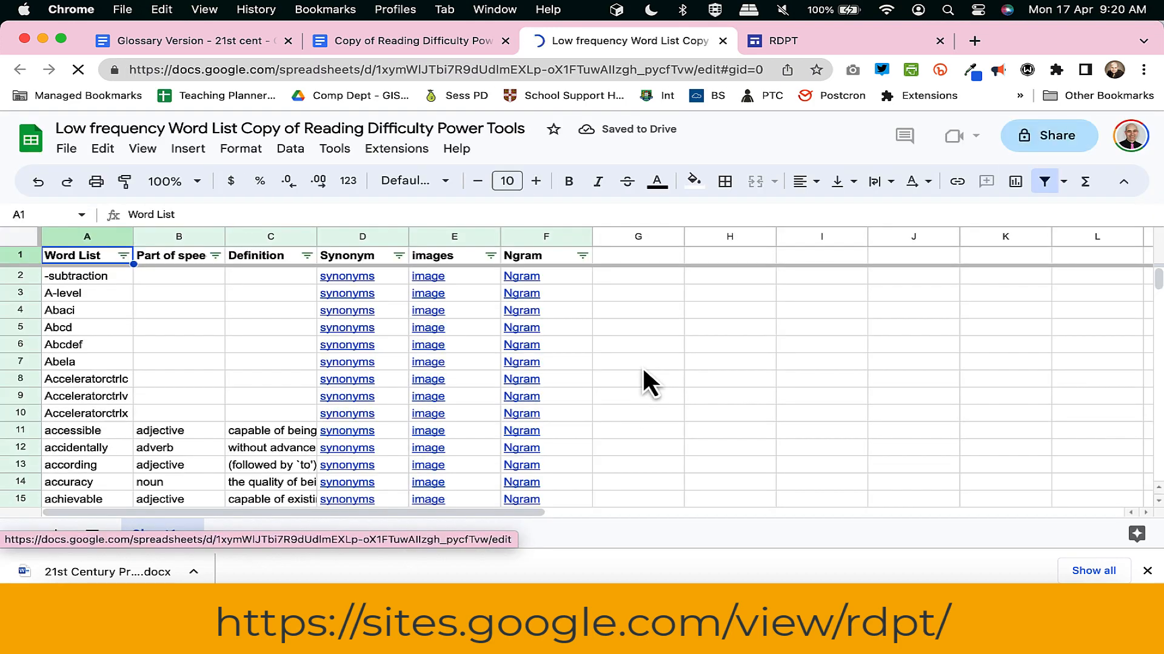
{"action": "scroll", "scroll_direction": "down", "scroll_amount": 3}
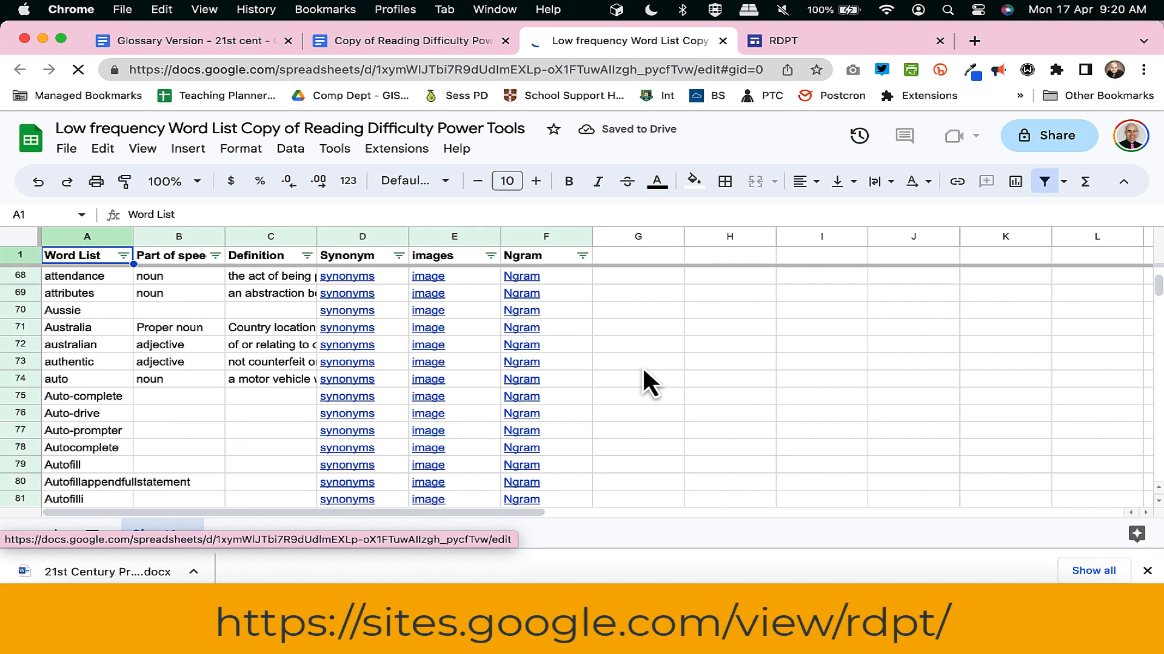
{"action": "scroll", "scroll_direction": "down", "scroll_amount": 3}
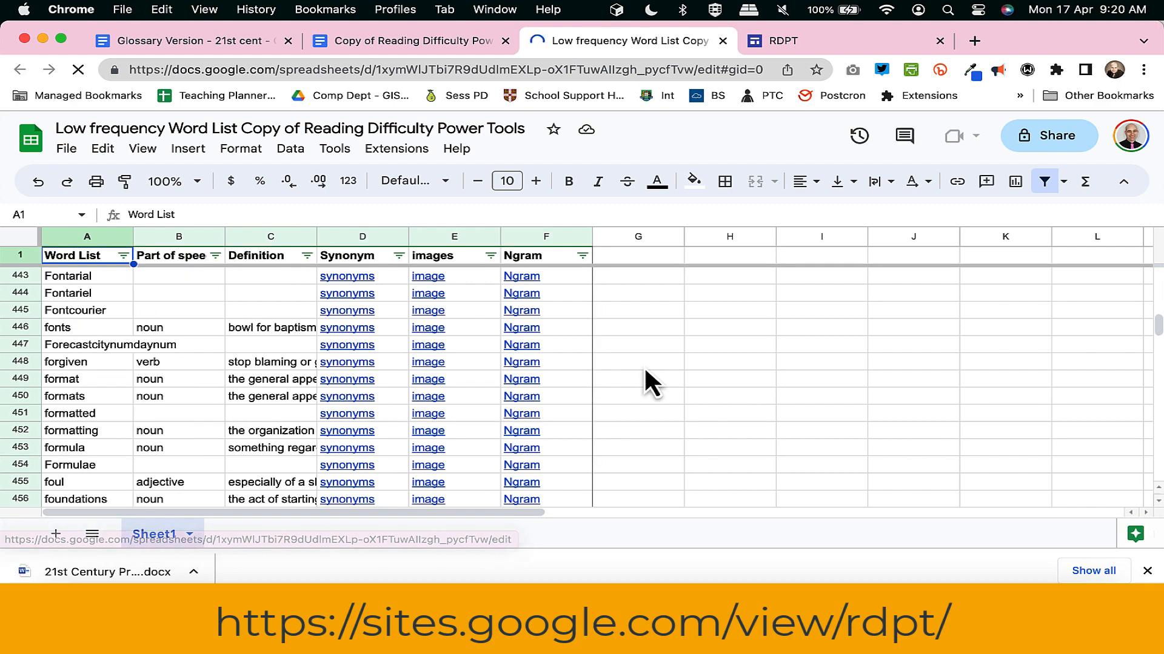
{"action": "scroll", "scroll_direction": "down", "scroll_amount": 3}
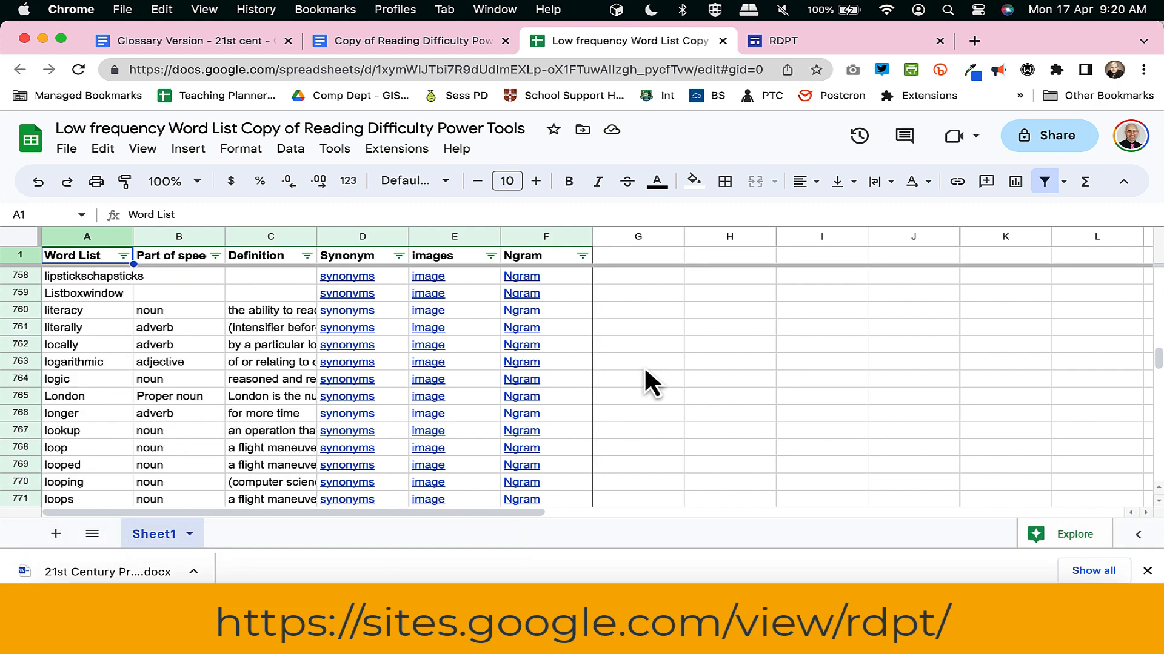
{"action": "scroll", "scroll_direction": "down", "scroll_amount": 3}
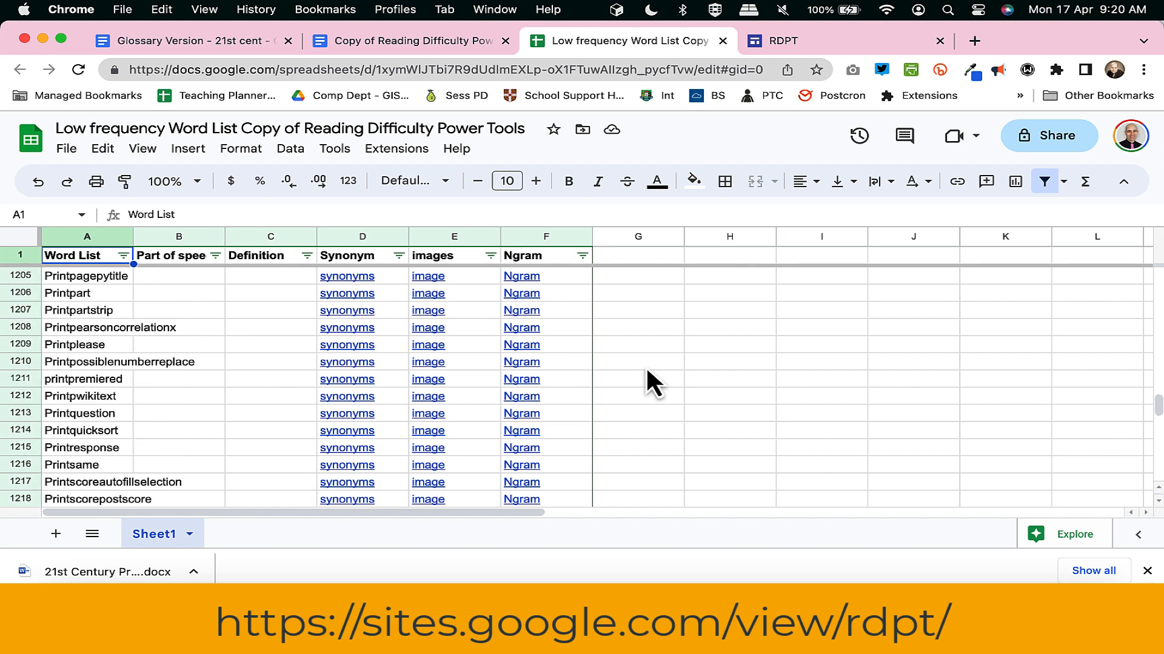
{"action": "scroll", "scroll_direction": "down", "scroll_amount": 3}
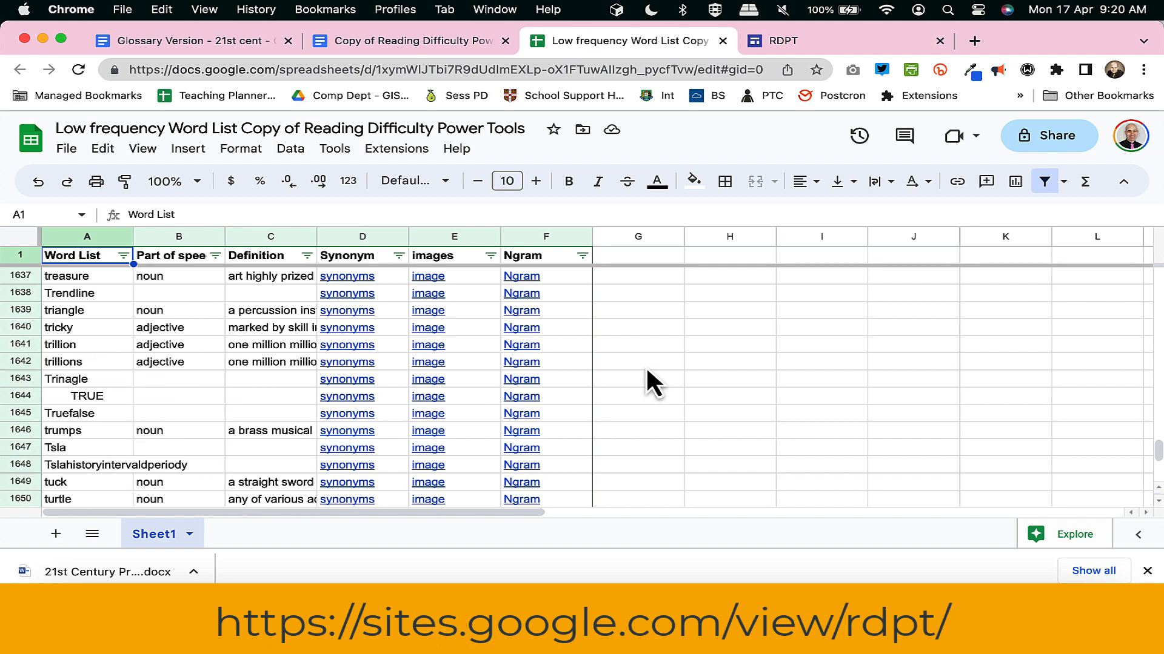
{"action": "scroll", "scroll_direction": "down", "scroll_amount": 3}
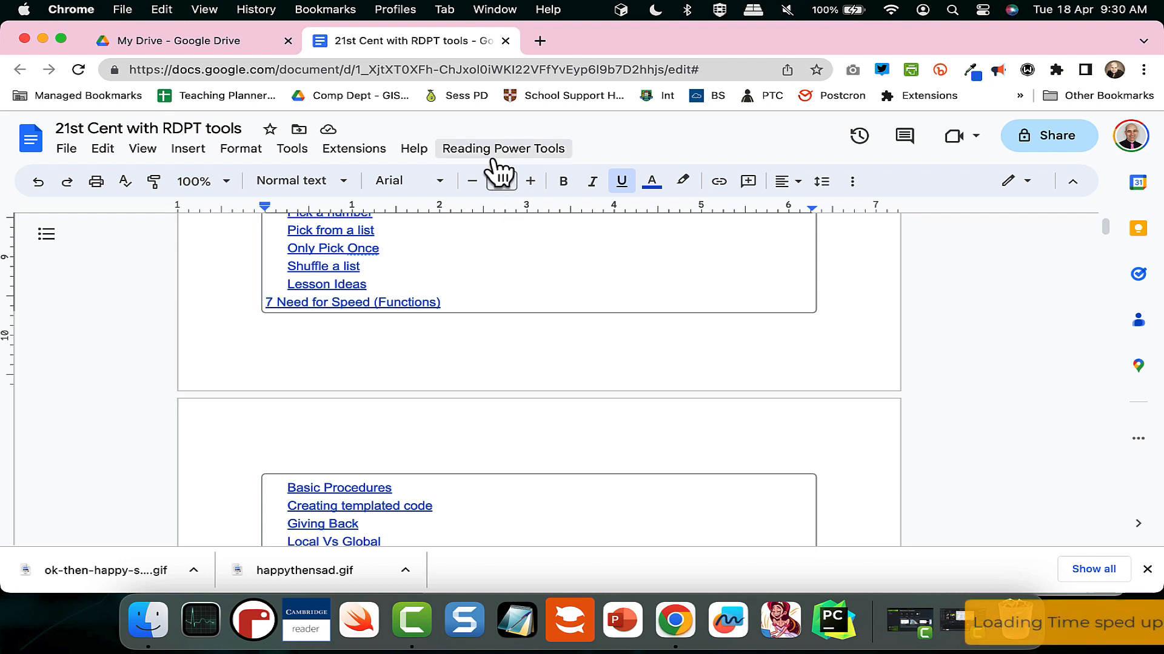
{"action": "left_click", "coordinate": [503, 148]}
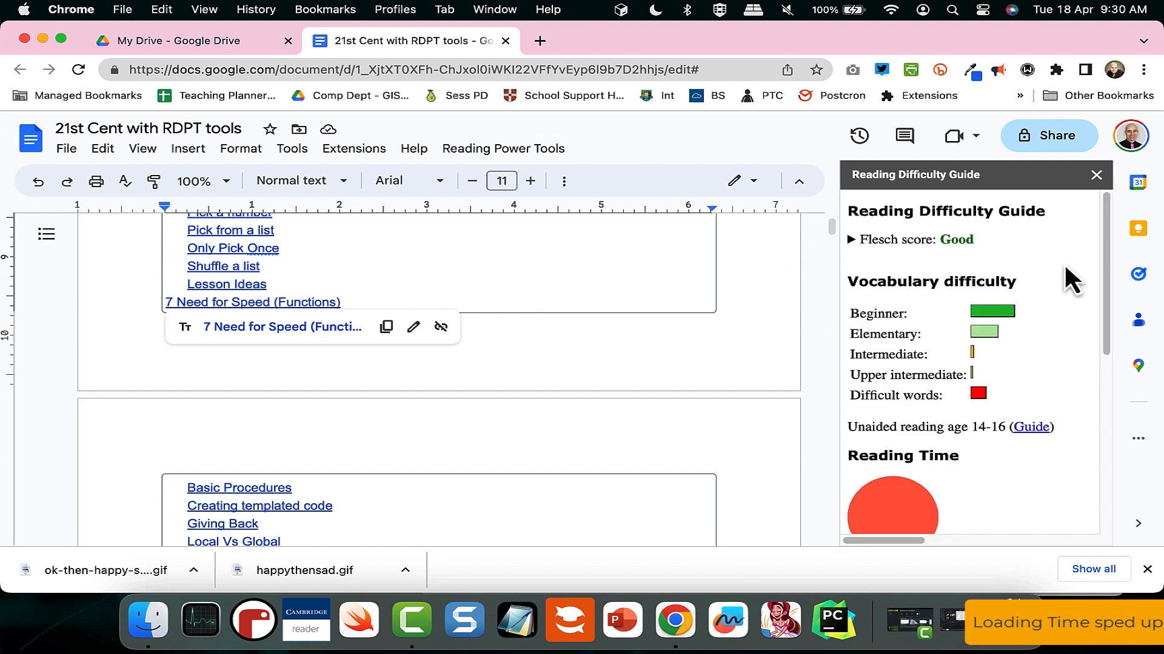
{"action": "scroll", "scroll_direction": "down", "scroll_amount": 3}
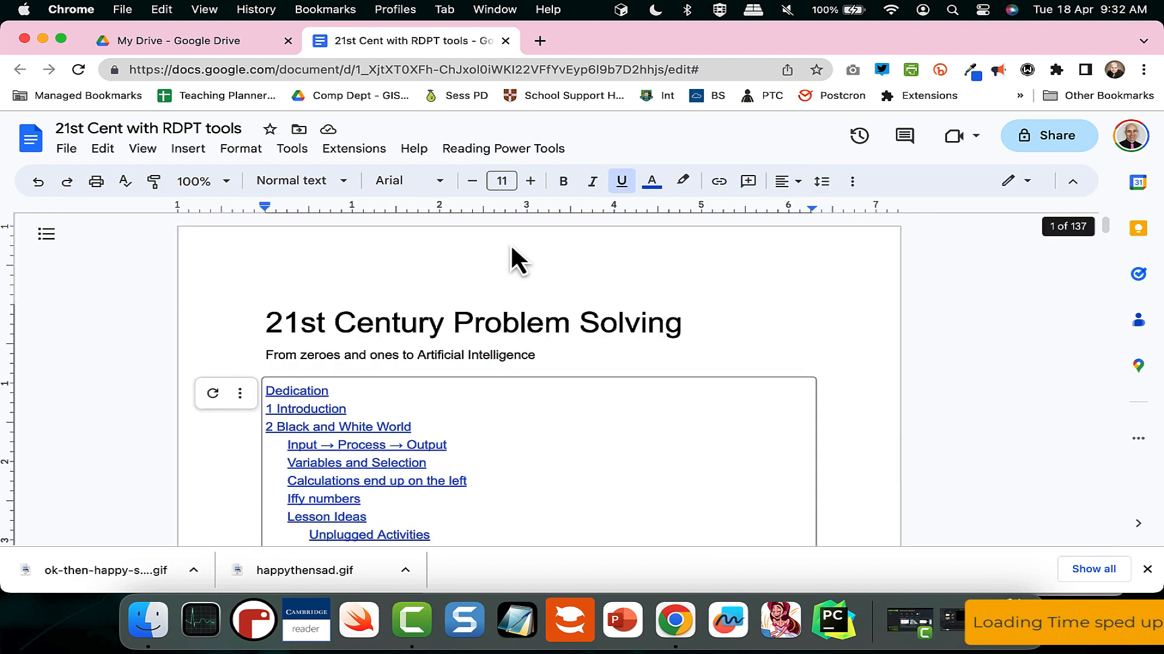
- Run the Word Cloud tool to display the book's most frequent words
{"action": "left_click", "coordinate": [503, 147]}
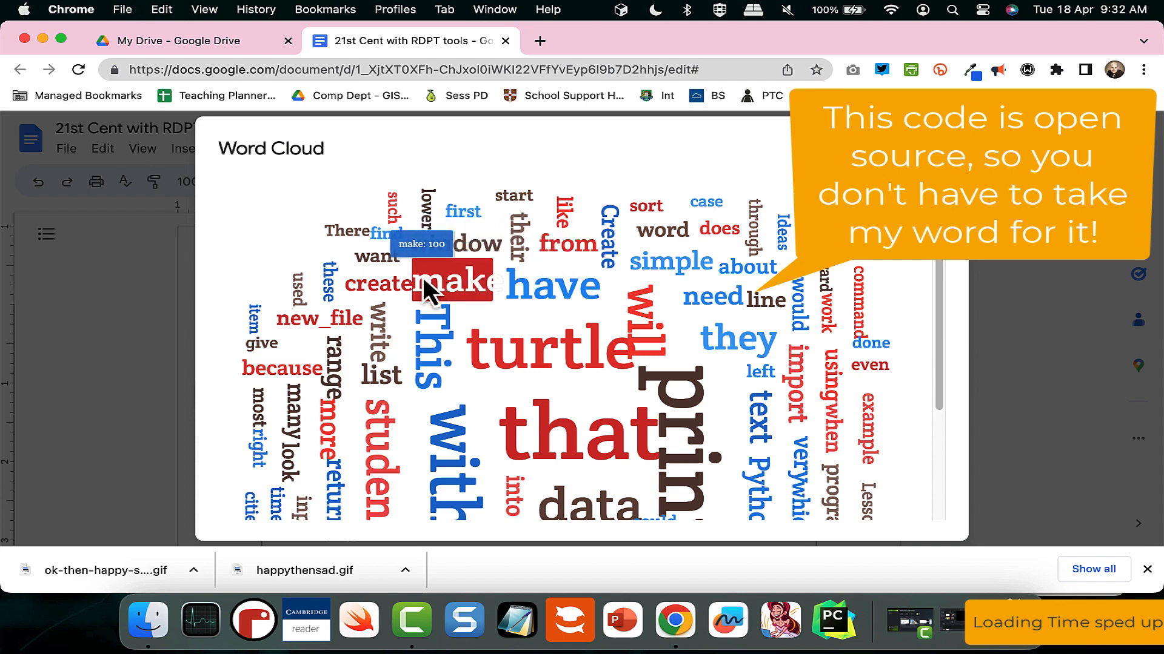
{"action": "mouse_move", "coordinate": [289, 465]}
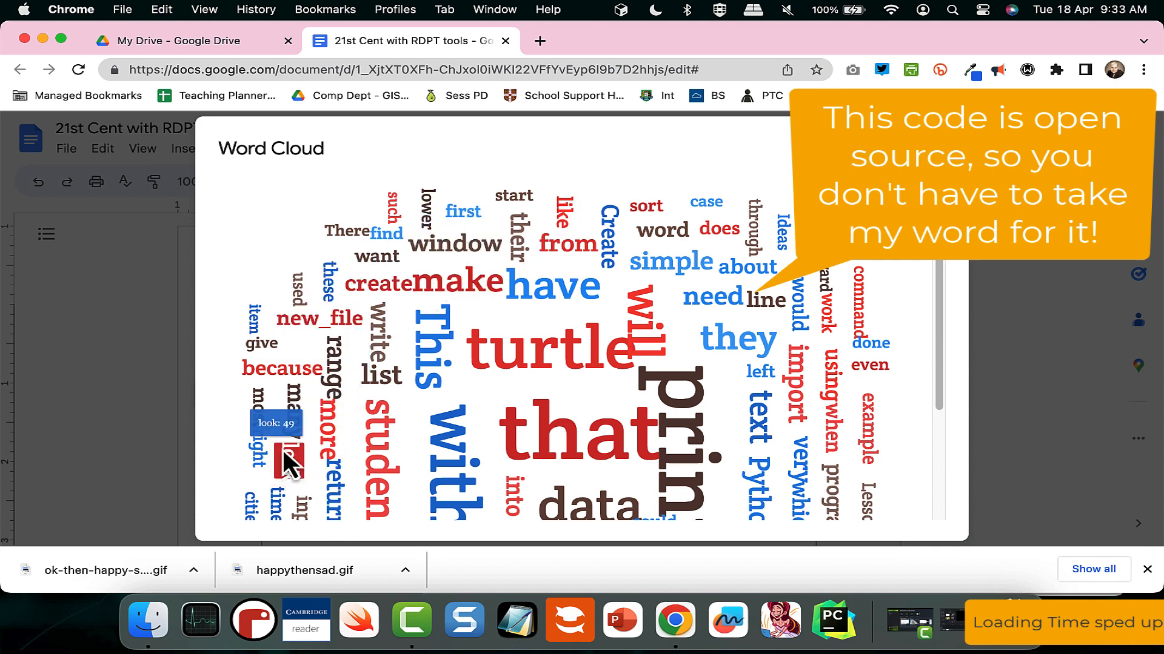
{"action": "mouse_move", "coordinate": [303, 423]}
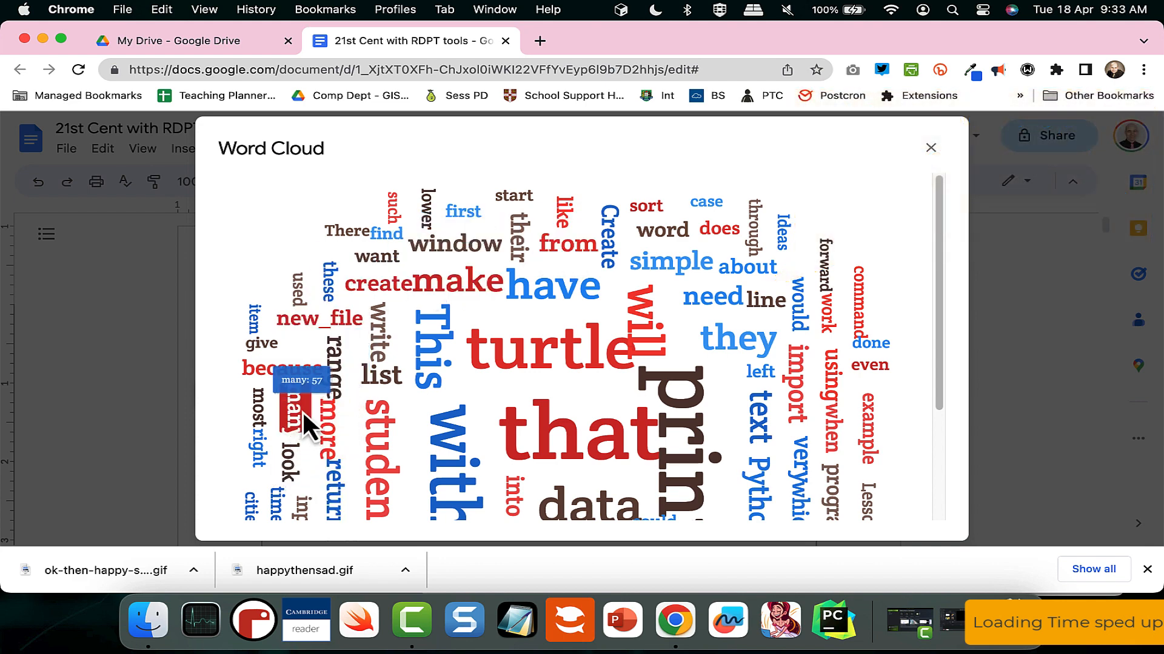